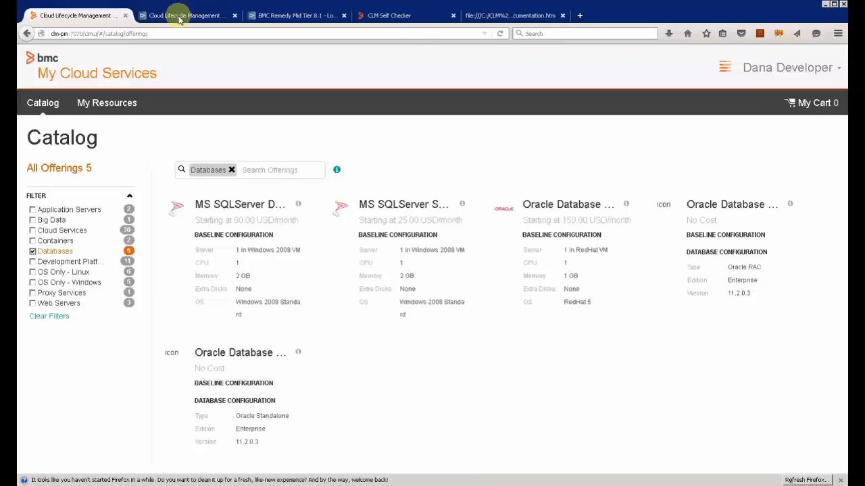
{"action": "mouse_move", "coordinate": [182, 15]}
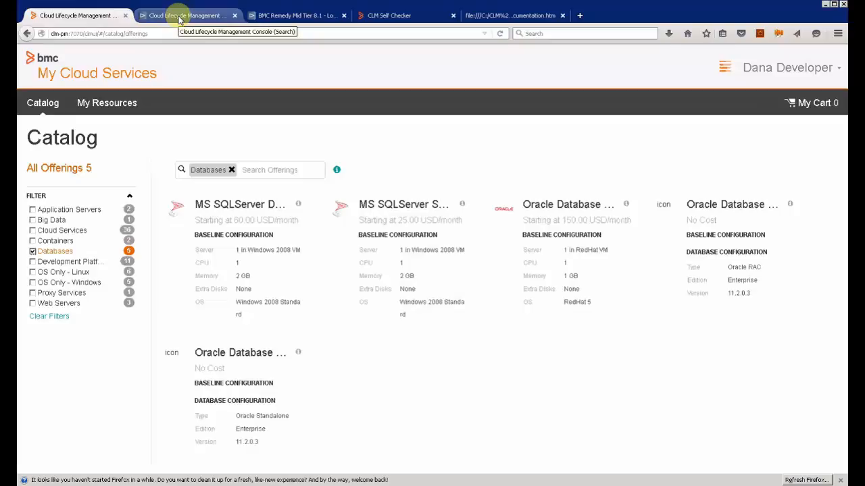
Step: Switch to the administration console and bring up the Workspaces list
{"action": "left_click", "coordinate": [188, 15]}
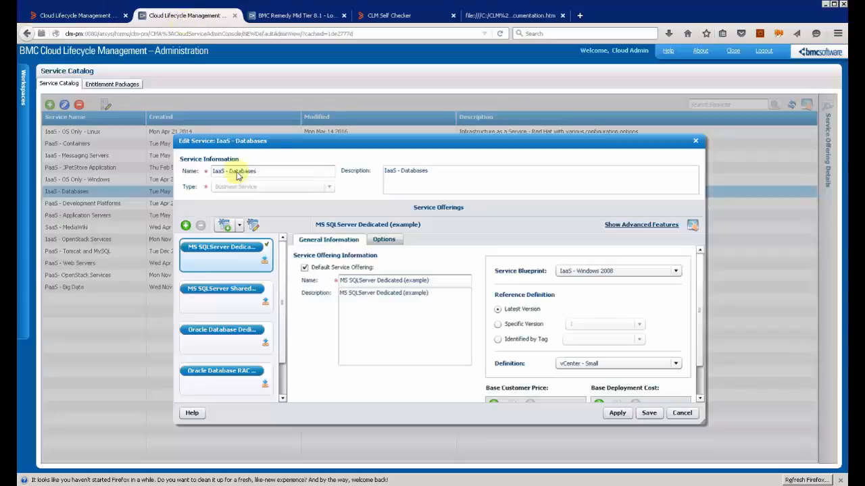
{"action": "left_click", "coordinate": [681, 414]}
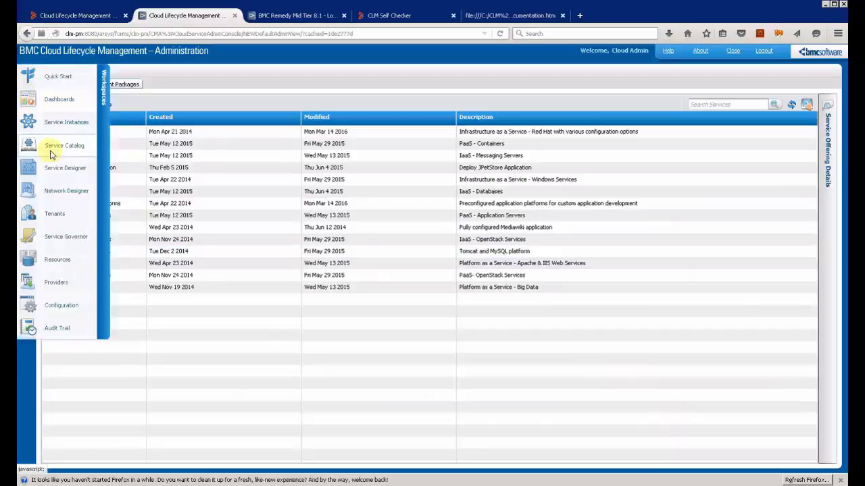
Step: Start a new service blueprint in Service Designer and add a server to it
{"action": "left_click", "coordinate": [65, 167]}
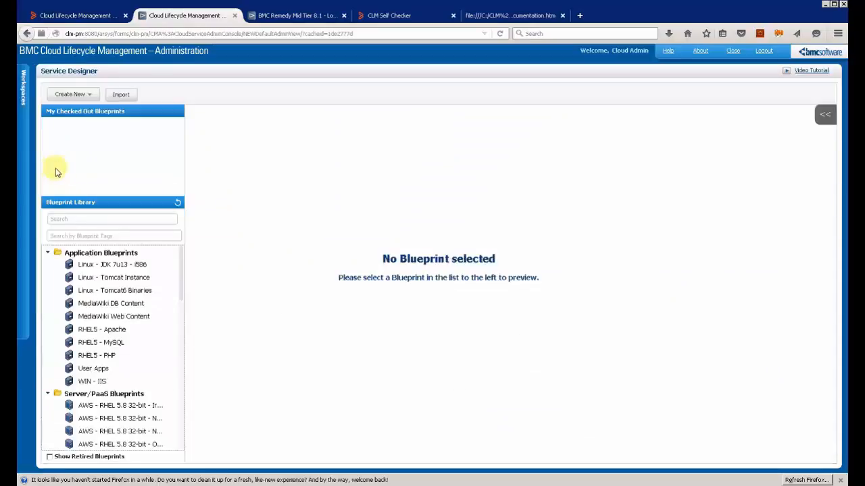
{"action": "left_click", "coordinate": [73, 95]}
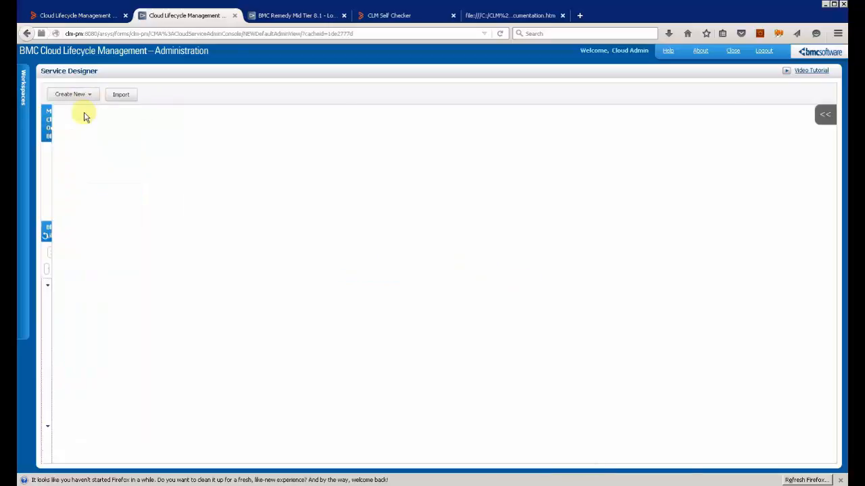
{"action": "left_click", "coordinate": [70, 94]}
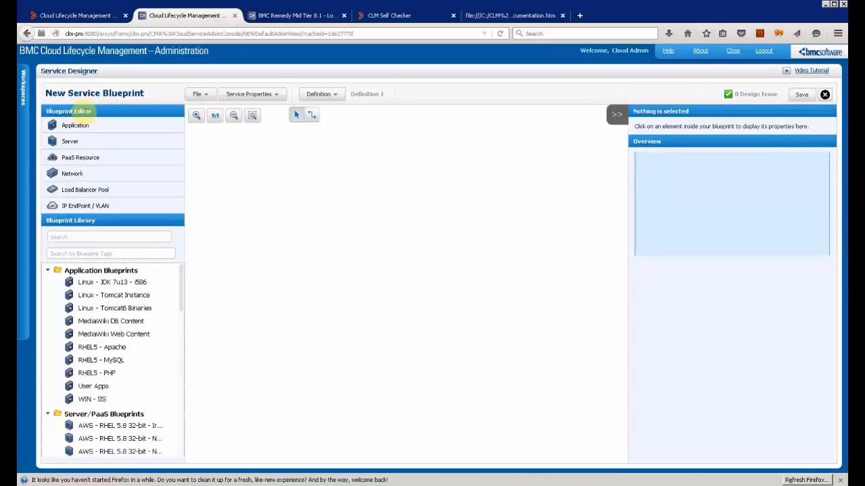
{"action": "left_click", "coordinate": [70, 142]}
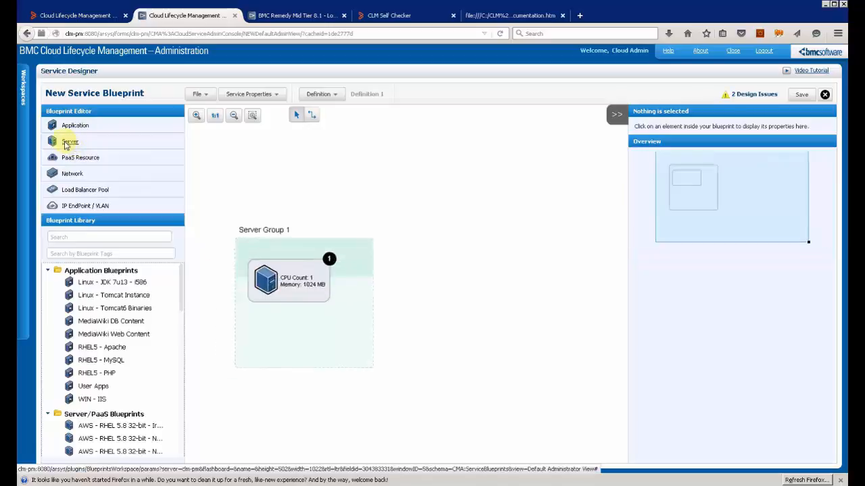
Step: Give the server a VMware cloud platform with a RedHat 5 image under Compute Resources
{"action": "left_click", "coordinate": [289, 278]}
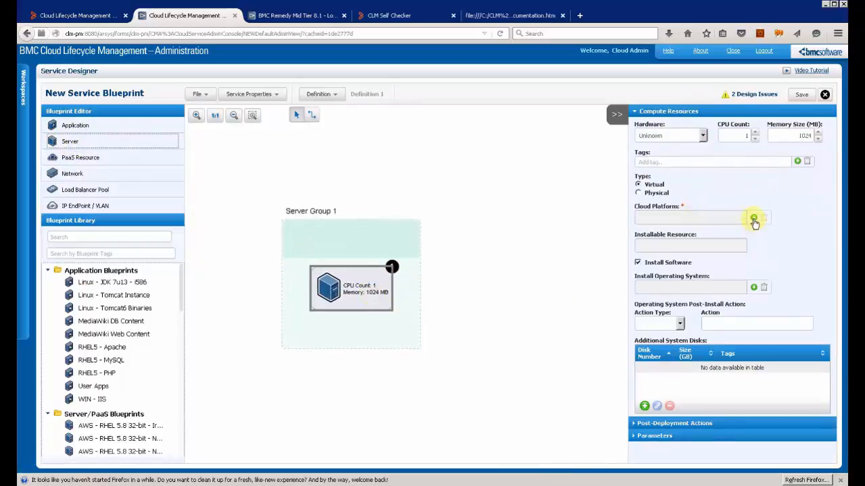
{"action": "left_click", "coordinate": [753, 218]}
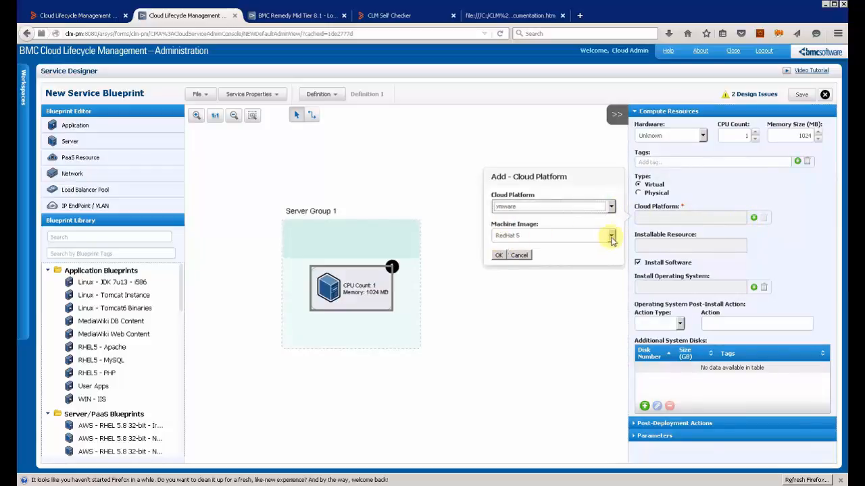
{"action": "left_click", "coordinate": [498, 253]}
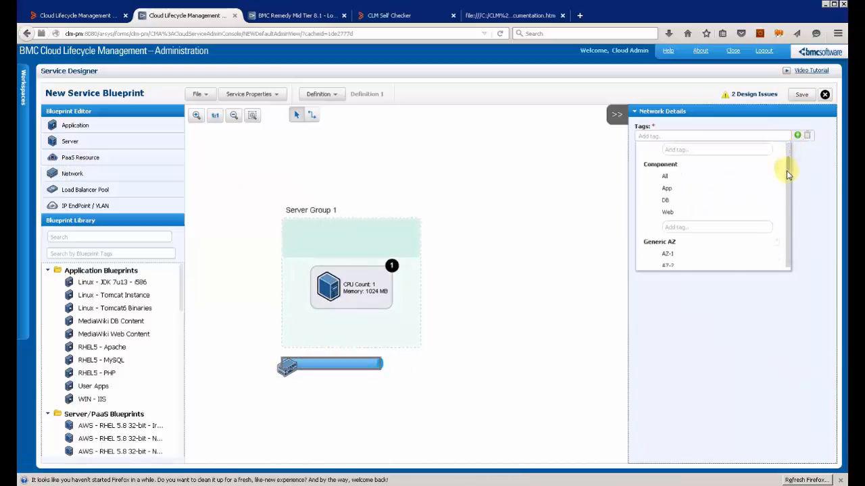
Step: Tag the server's network DB-1 with a static IP address and add an Application to the server group
{"action": "scroll", "scroll_direction": "down", "scroll_amount": 3}
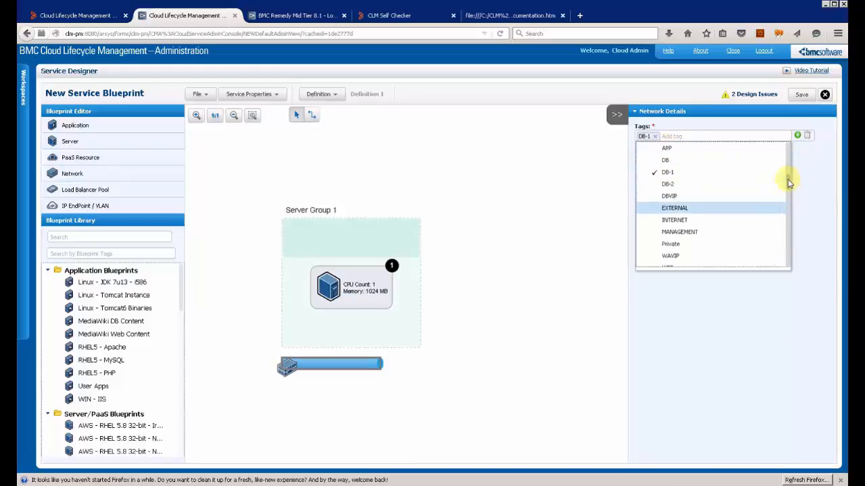
{"action": "left_click", "coordinate": [668, 197]}
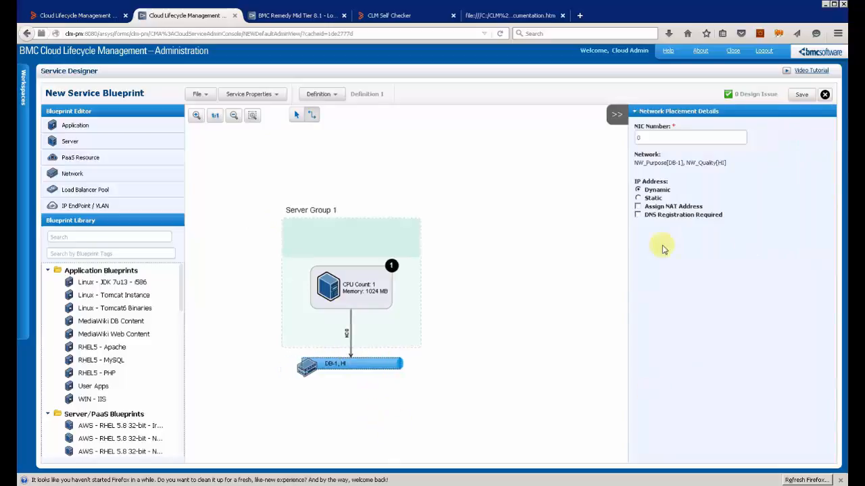
{"action": "left_click", "coordinate": [637, 197]}
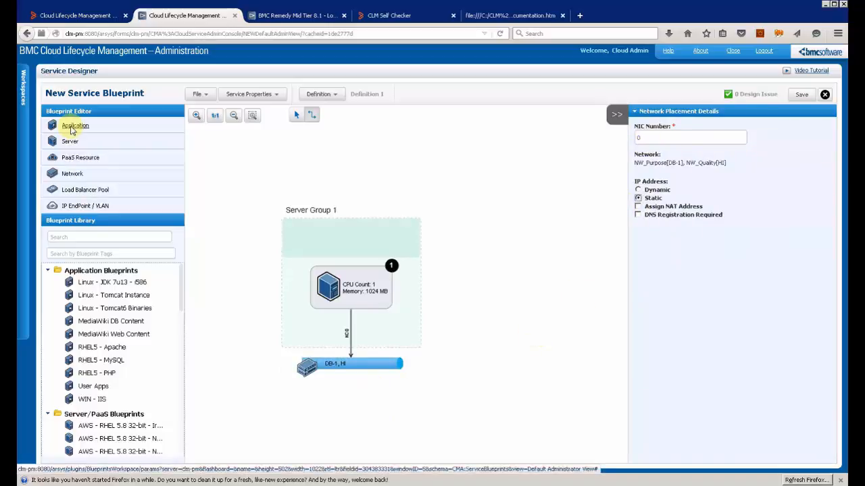
{"action": "left_click_drag", "start_coordinate": [75, 125], "coordinate": [260, 169]}
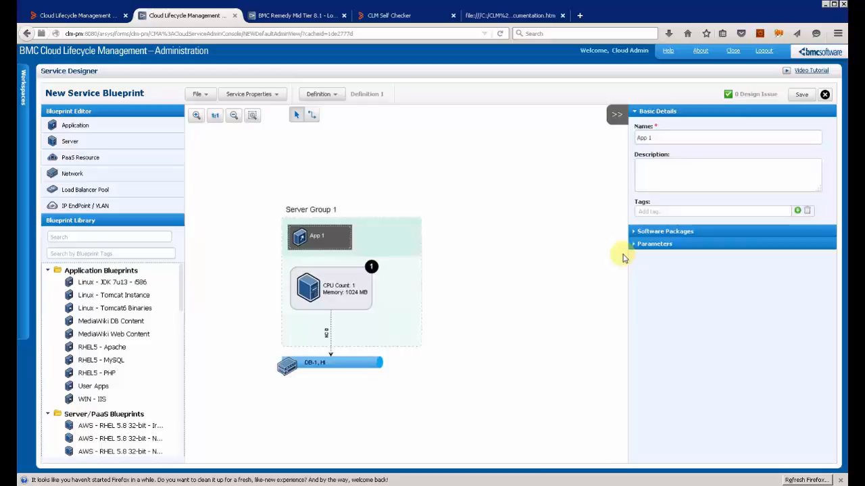
Step: Name the application MySql Database, add the RHEL5 - MySQL software package, and save the blueprint
{"action": "left_click", "coordinate": [727, 137]}
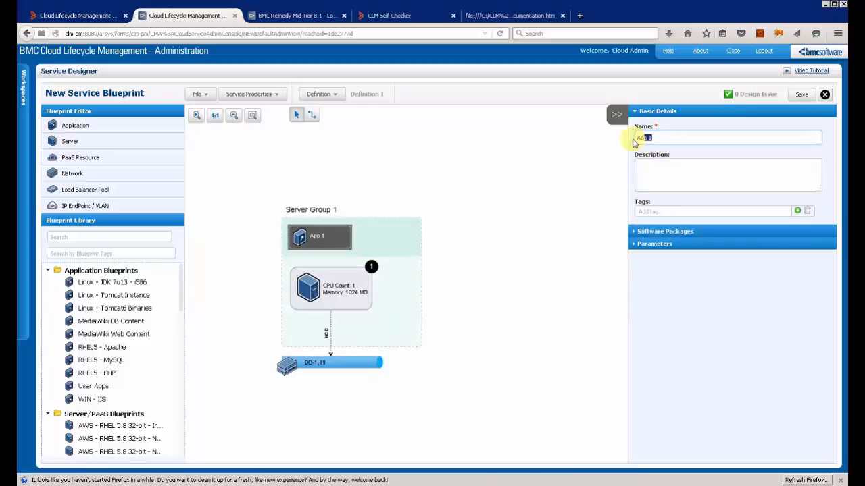
{"action": "type", "text": "MySql Database"}
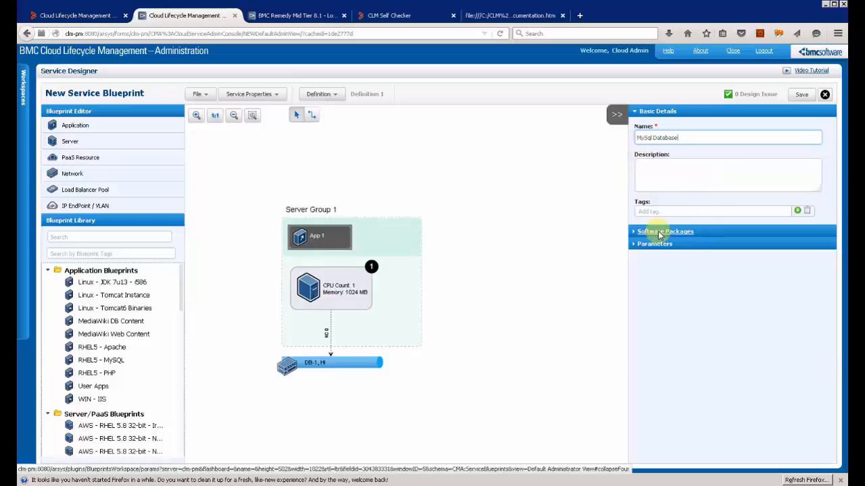
{"action": "left_click", "coordinate": [665, 231]}
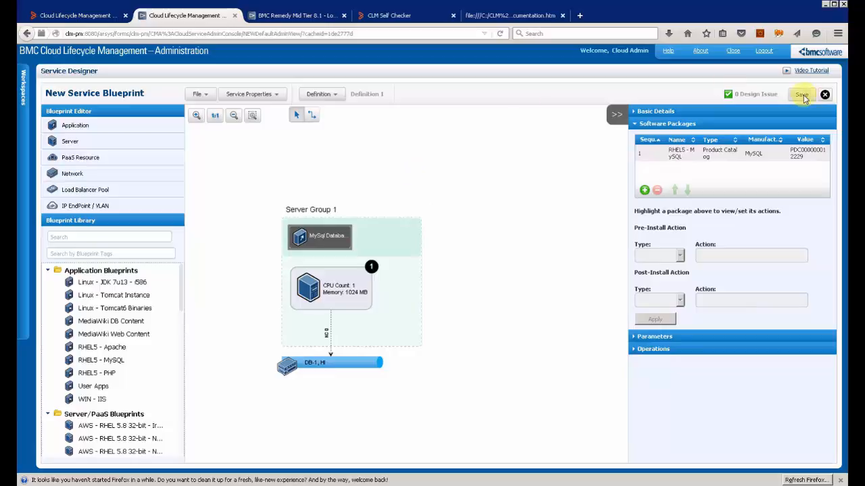
{"action": "left_click", "coordinate": [802, 95]}
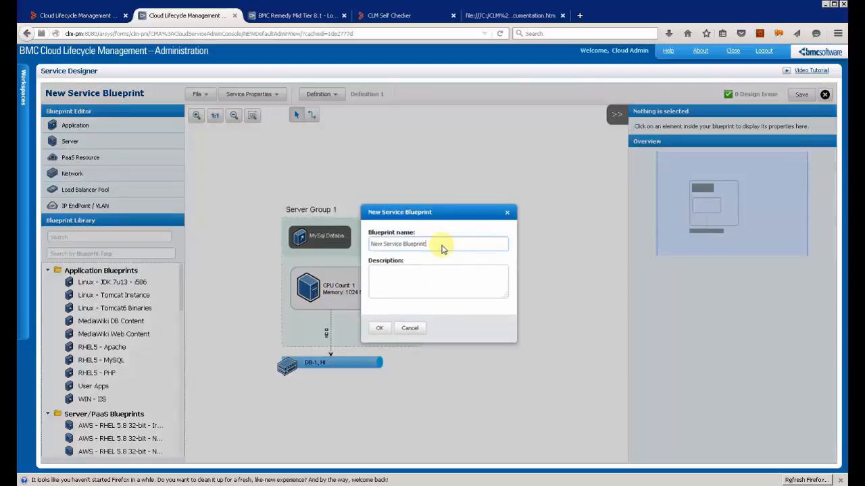
Step: Save the blueprint as RH - MySql - Base and rename the server group to Group MySql Base
{"action": "type", "text": "RH - MySql - Ba"}
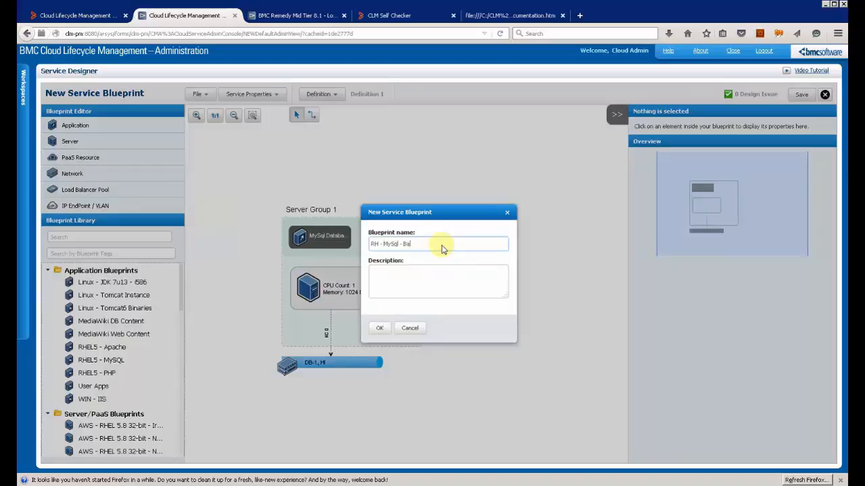
{"action": "left_click", "coordinate": [378, 329]}
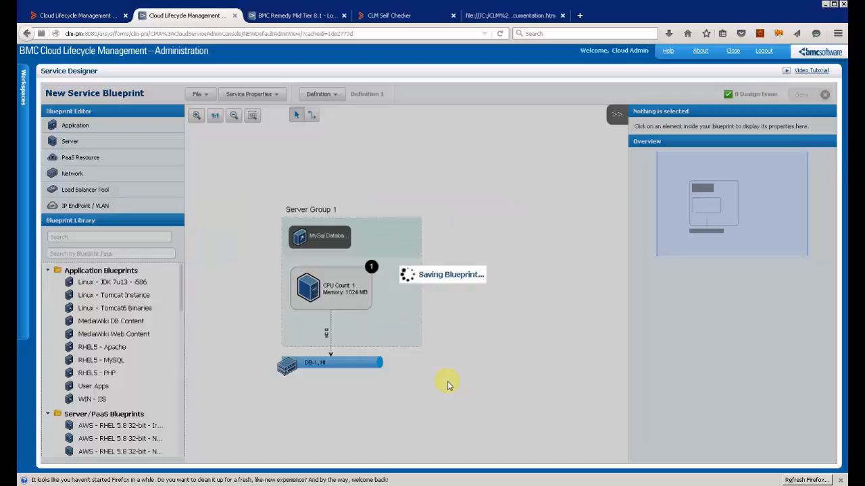
{"action": "left_click", "coordinate": [377, 227]}
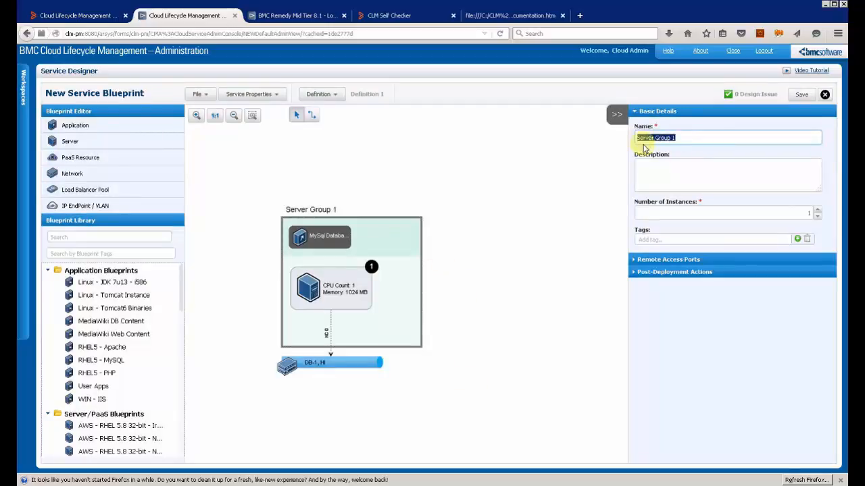
{"action": "type", "text": "Group"}
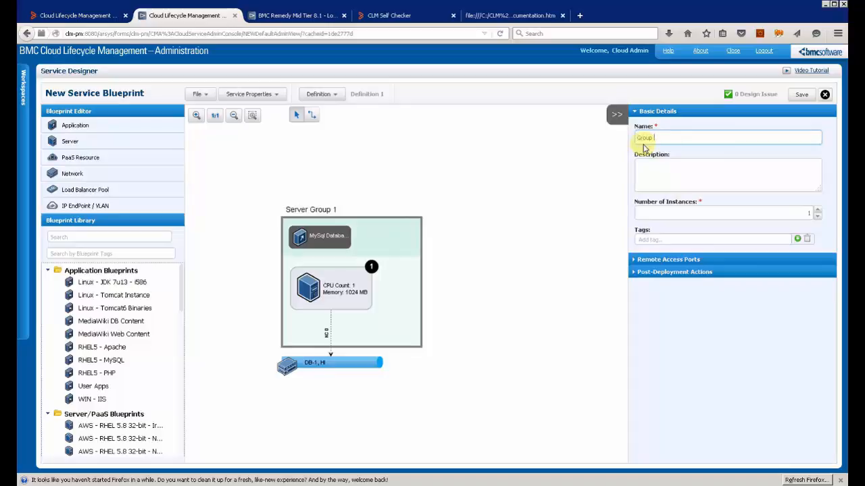
{"action": "type", "text": "MySql Base"}
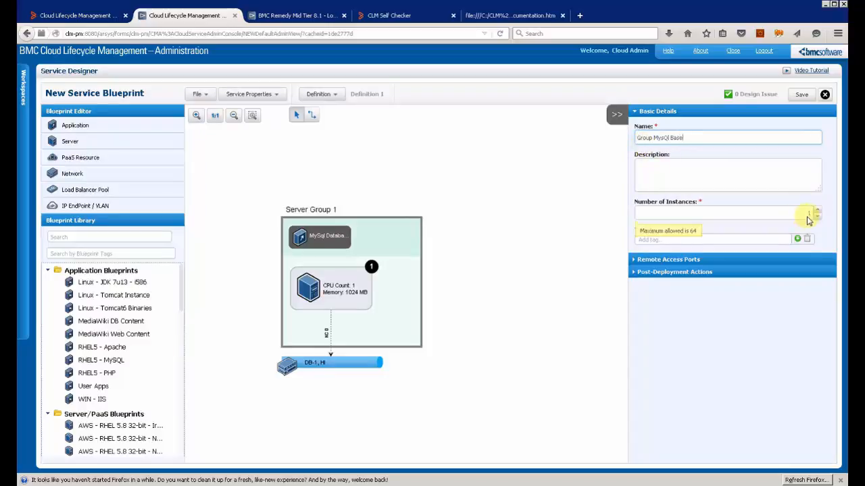
Step: Name the blueprint definition MySql Base through Definition > Properties
{"action": "left_click", "coordinate": [319, 95]}
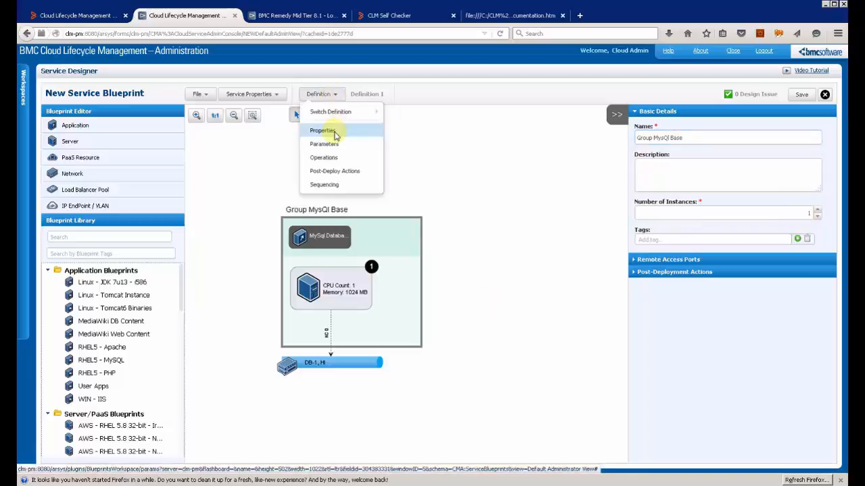
{"action": "left_click", "coordinate": [322, 130]}
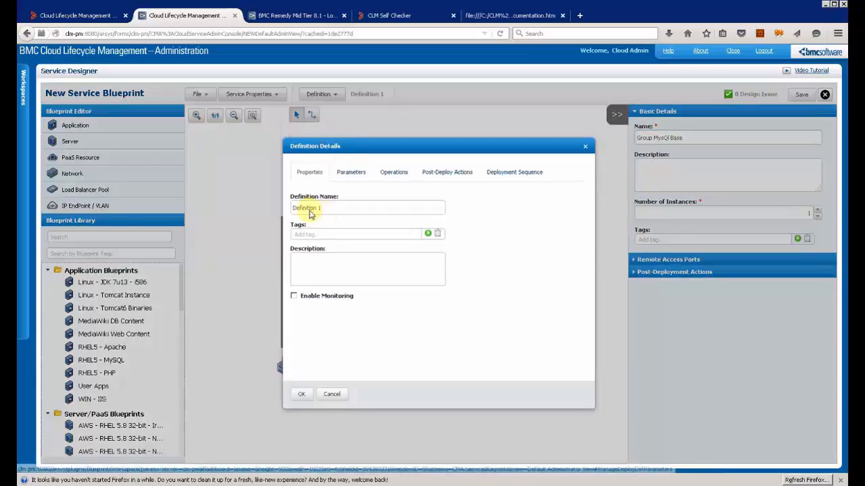
{"action": "type", "text": "MySql Base"}
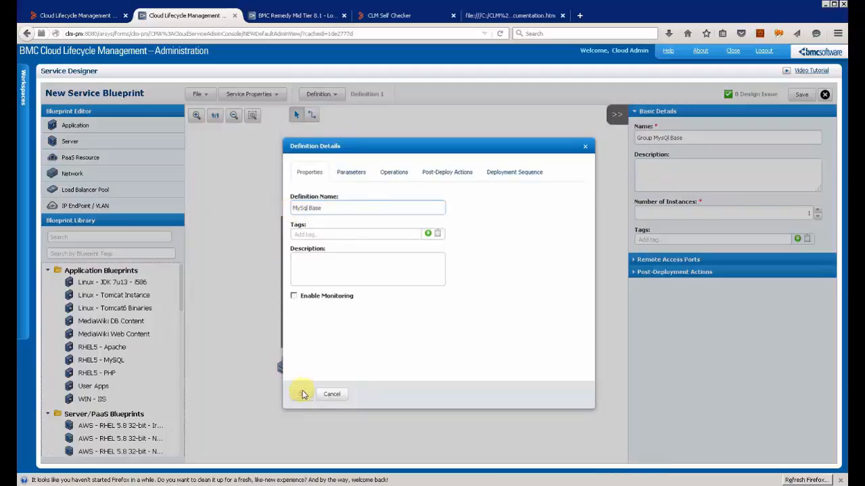
{"action": "left_click", "coordinate": [302, 394]}
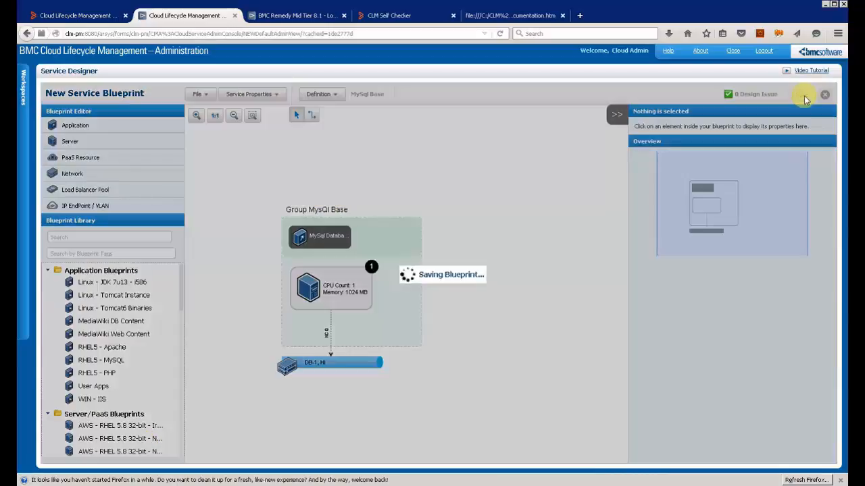
Step: Save and check in the RH - MySql - Base blueprint, then return to the Service Catalog workspace
{"action": "left_click", "coordinate": [197, 94]}
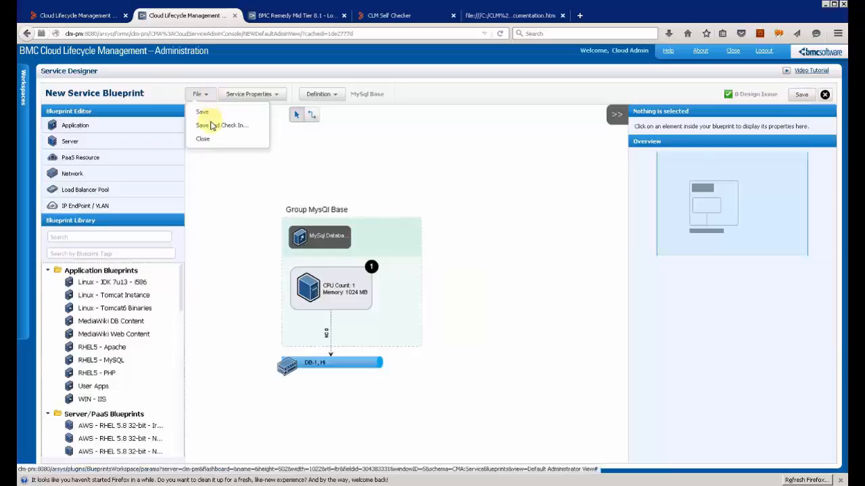
{"action": "left_click", "coordinate": [220, 124]}
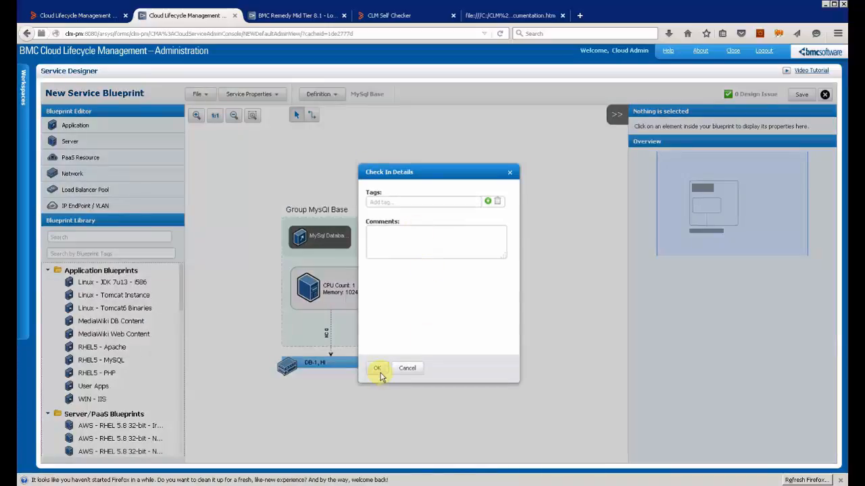
{"action": "left_click", "coordinate": [379, 367]}
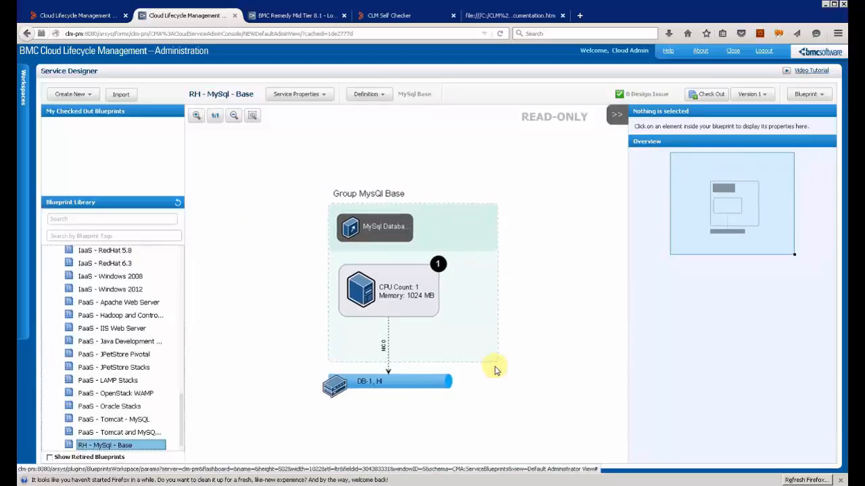
{"action": "left_click", "coordinate": [24, 92]}
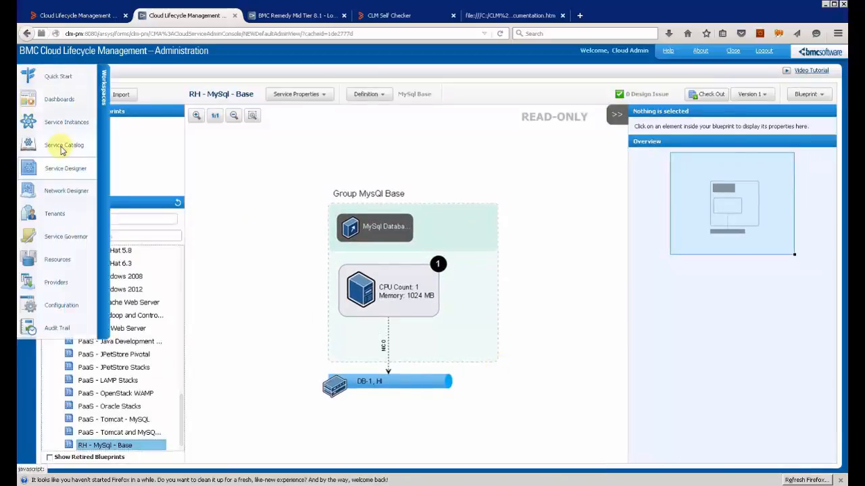
{"action": "left_click", "coordinate": [65, 146]}
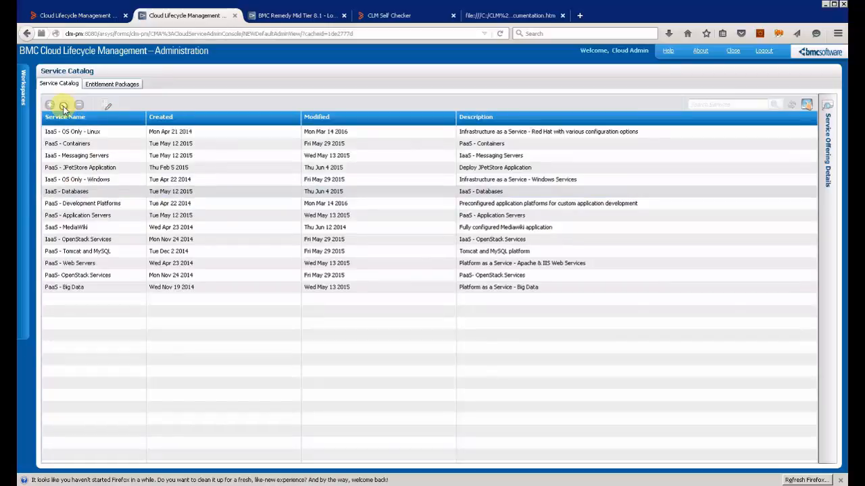
Step: Select the SaaS - Databases service row and bring up its edit window
{"action": "left_click", "coordinate": [66, 192]}
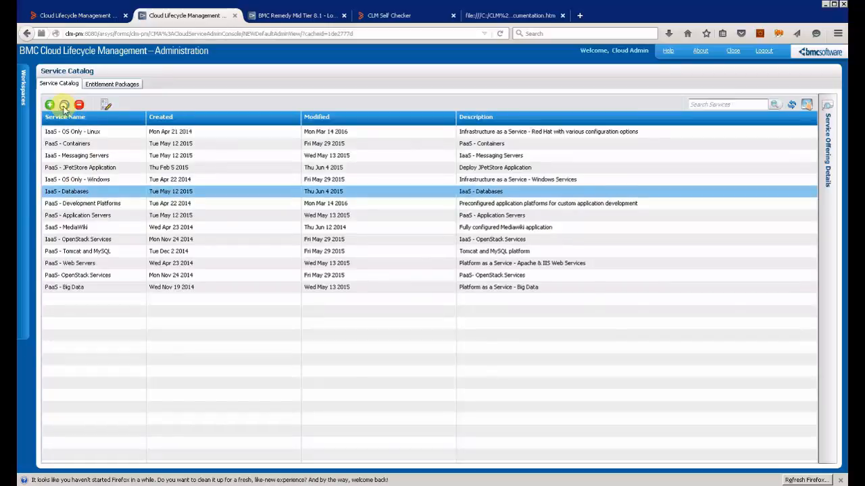
{"action": "left_click", "coordinate": [65, 106]}
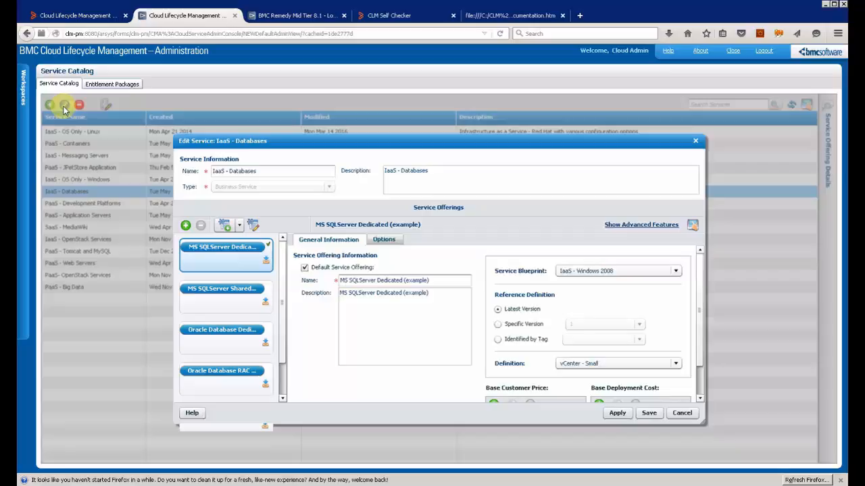
Step: Create a MySql Database offering using blueprint RH - MySql - Base, definition MySql Base, and apply it
{"action": "left_click", "coordinate": [185, 224]}
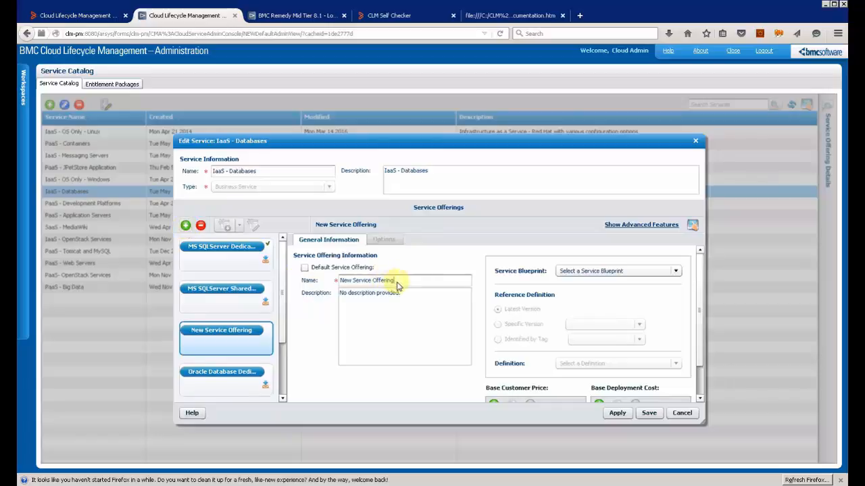
{"action": "type", "text": "MySql Database"}
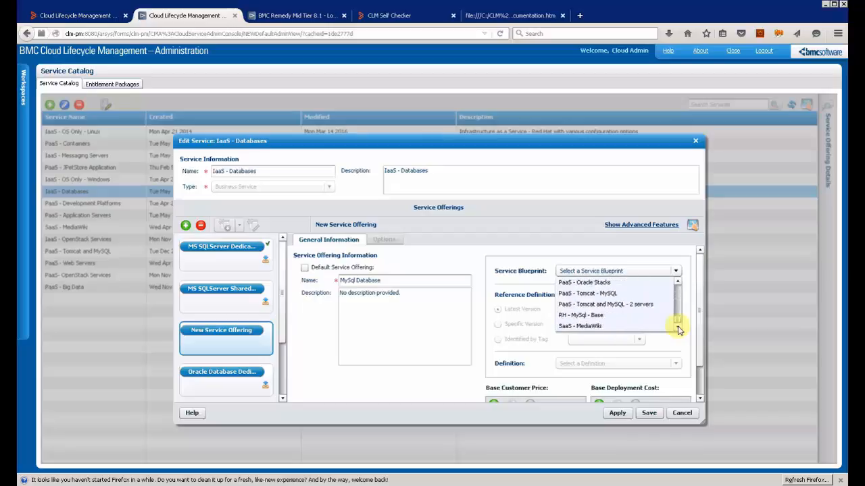
{"action": "left_click", "coordinate": [581, 314]}
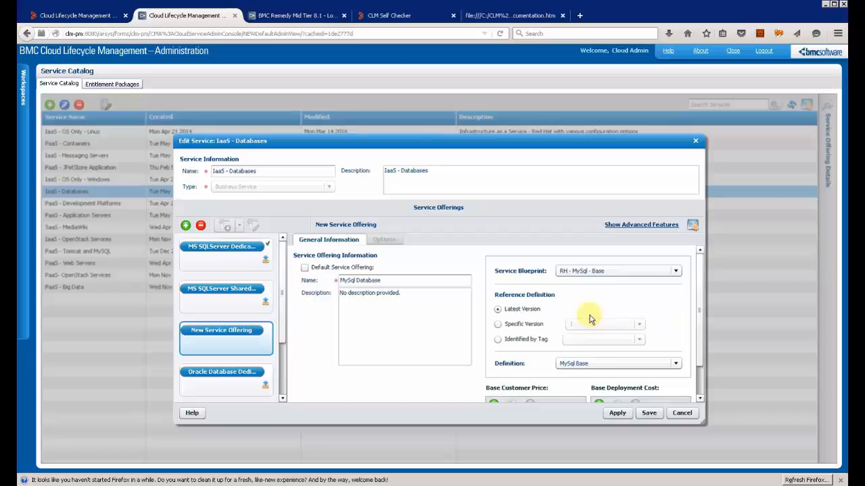
{"action": "mouse_move", "coordinate": [616, 414]}
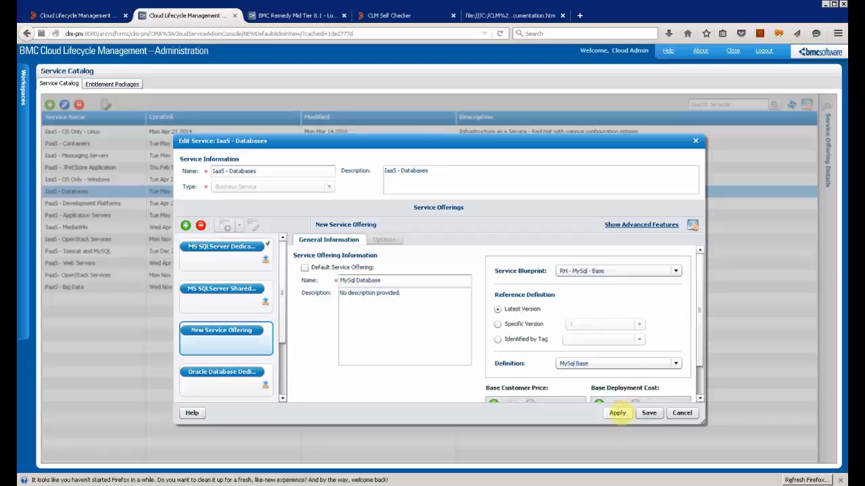
{"action": "left_click", "coordinate": [616, 413]}
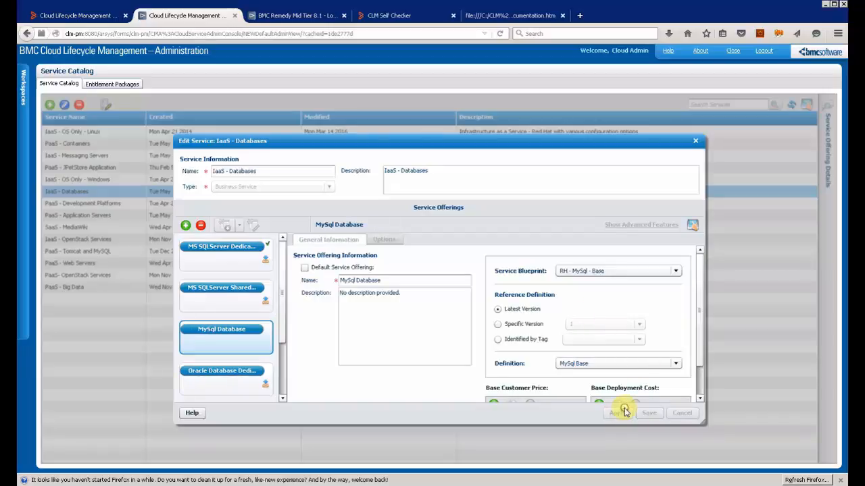
{"action": "left_click", "coordinate": [225, 254]}
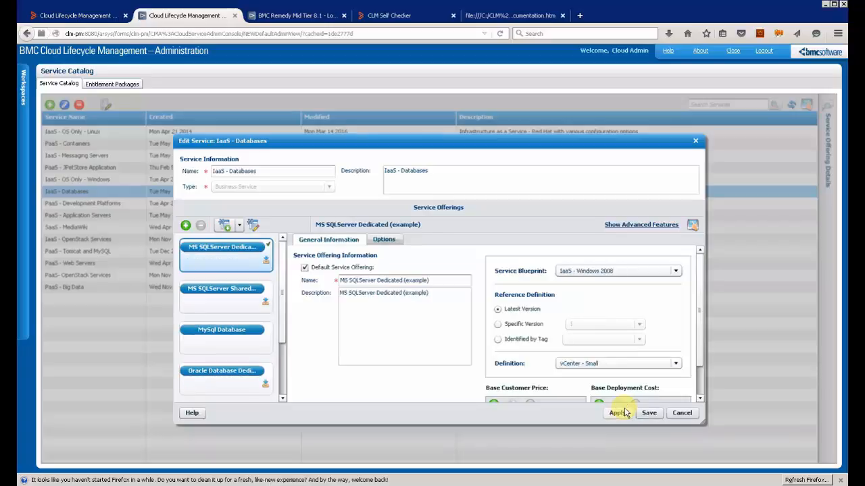
{"action": "left_click", "coordinate": [221, 334]}
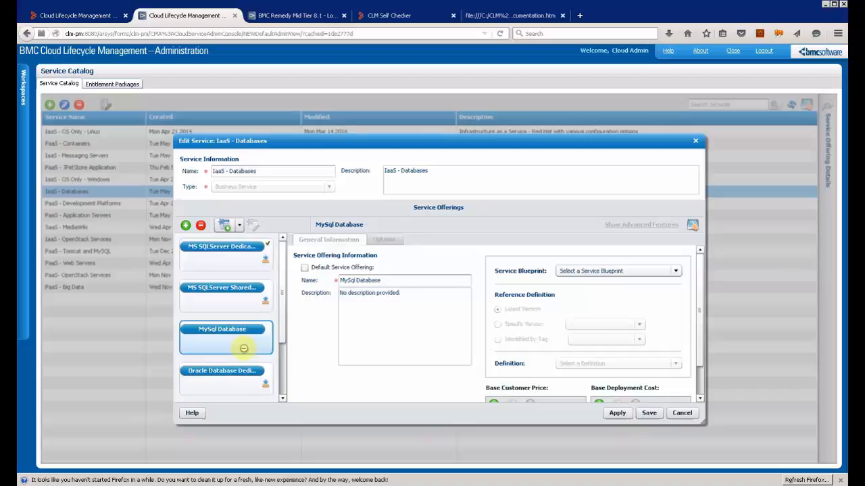
Step: Create a request definition titled MySql Database - No option with a service description
{"action": "left_click", "coordinate": [226, 224]}
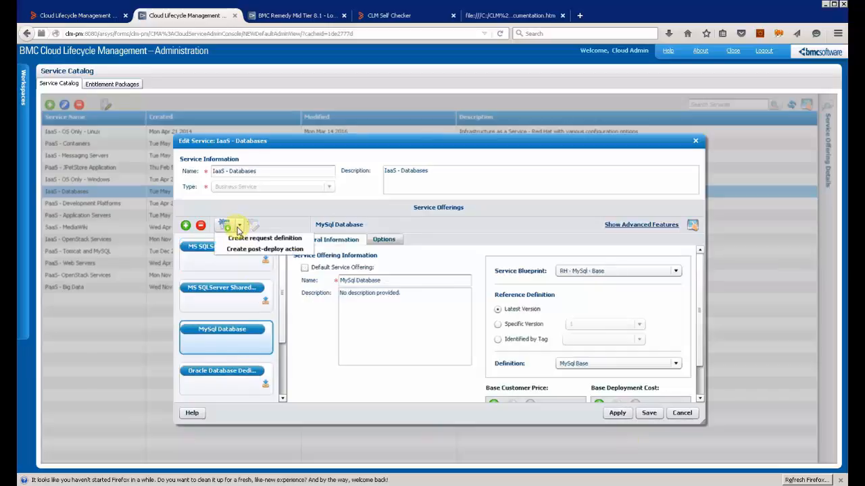
{"action": "left_click", "coordinate": [265, 238]}
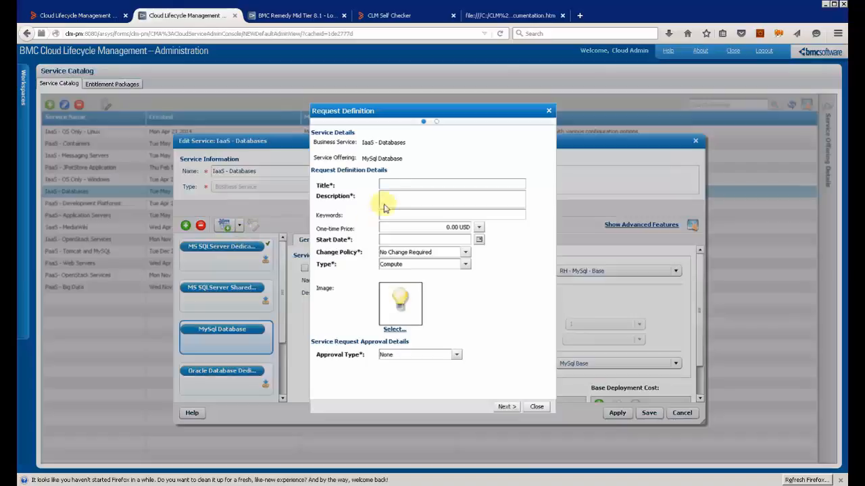
{"action": "type", "text": "MySql Database - No option"}
{"action": "type", "text": "Basic"}
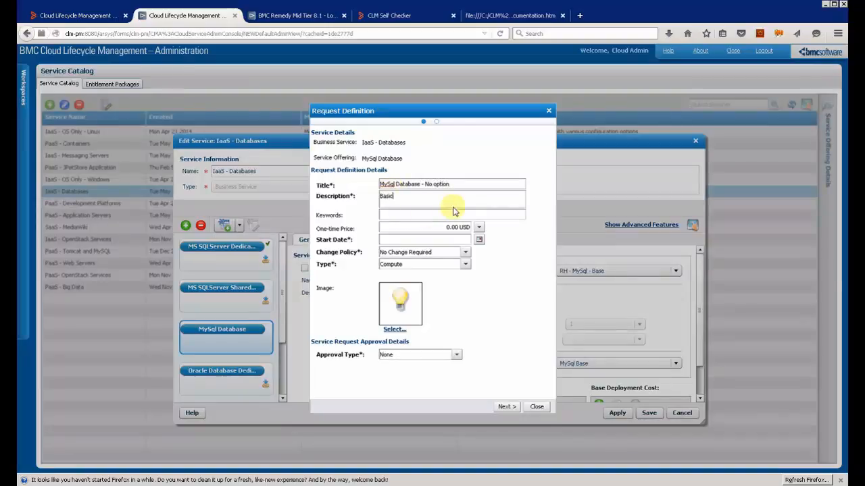
{"action": "type", "text": "service"}
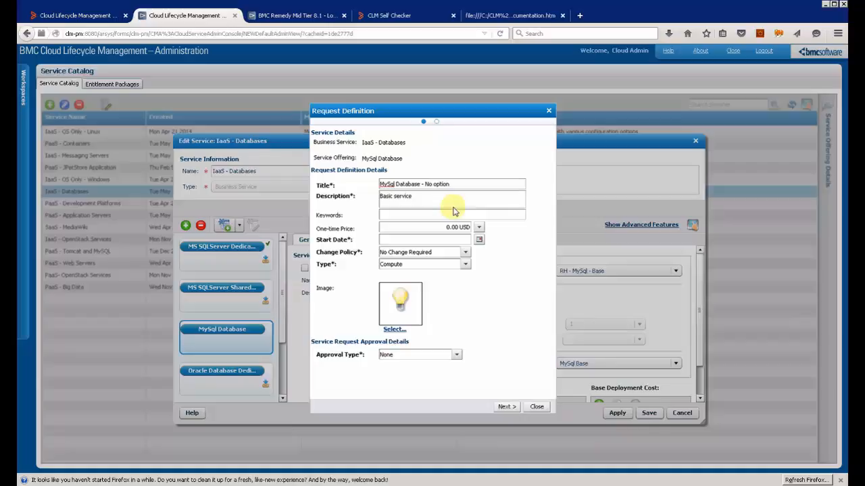
{"action": "type", "text": "for MySql hosting"}
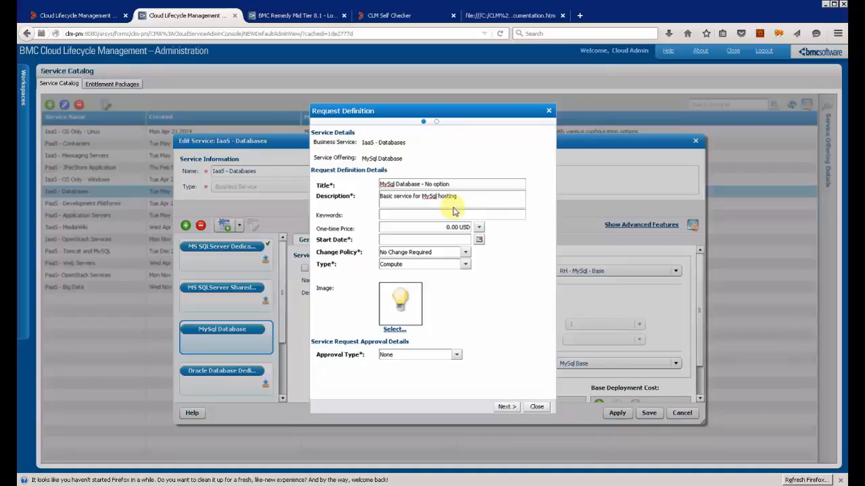
Step: Set the request definition's start date and browse for its image
{"action": "left_click", "coordinate": [478, 241]}
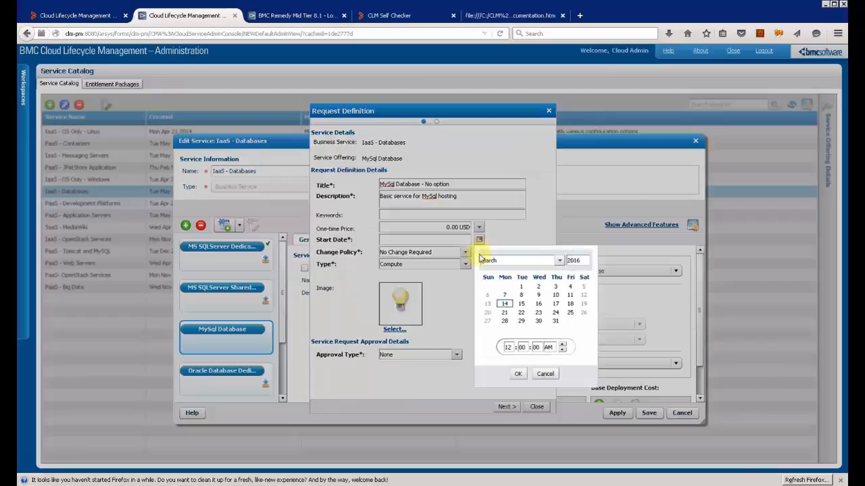
{"action": "left_click", "coordinate": [518, 373]}
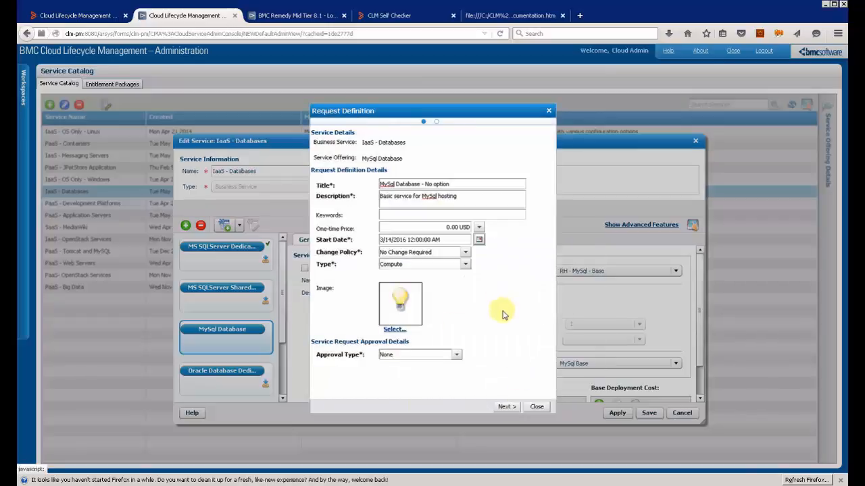
{"action": "left_click", "coordinate": [395, 329]}
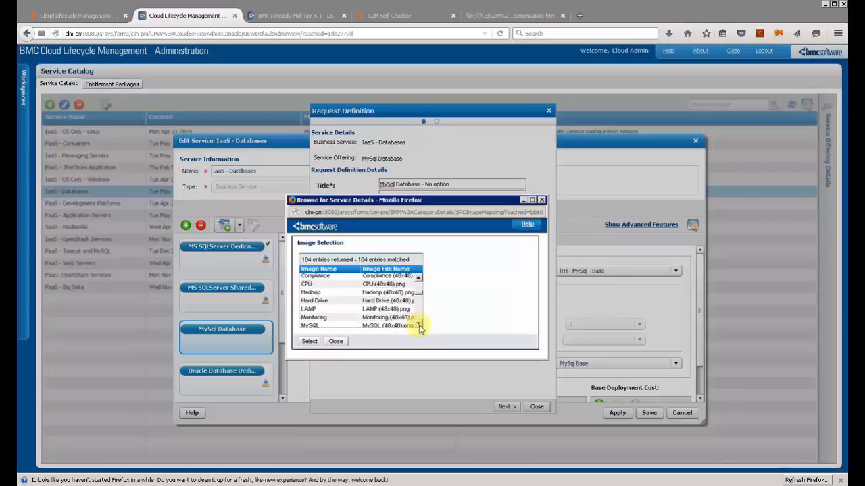
Step: Choose the MySQL image, file the request under Cloud Services > Databases with the Databases package, and finish it
{"action": "left_click", "coordinate": [308, 340]}
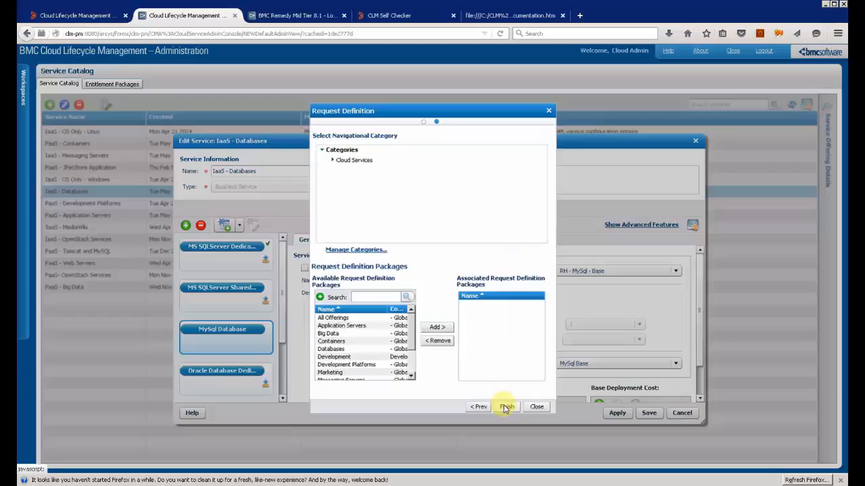
{"action": "left_click", "coordinate": [333, 159]}
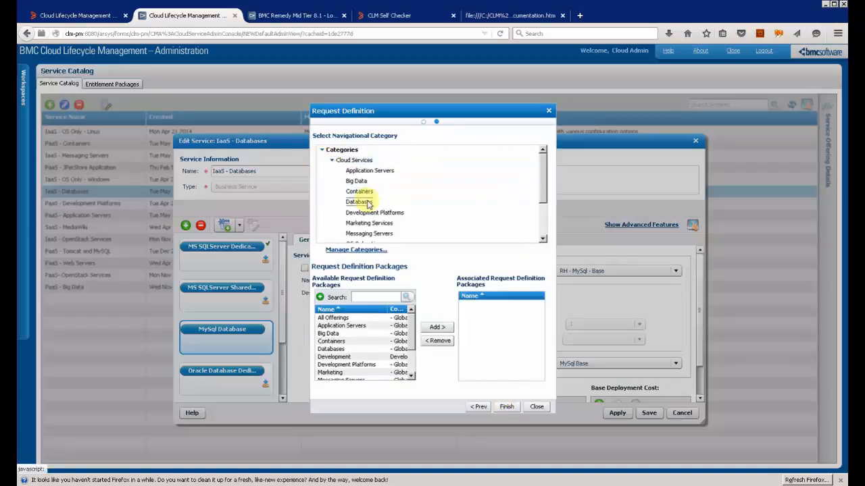
{"action": "left_click", "coordinate": [331, 348]}
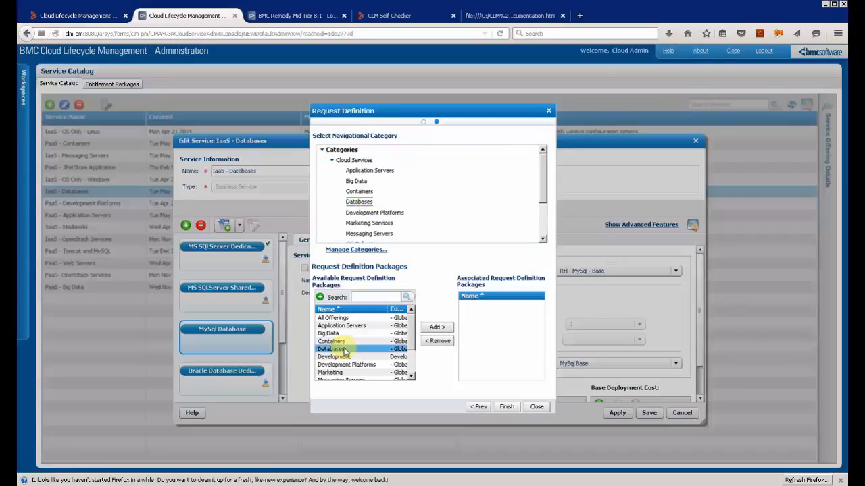
{"action": "left_click", "coordinate": [436, 327]}
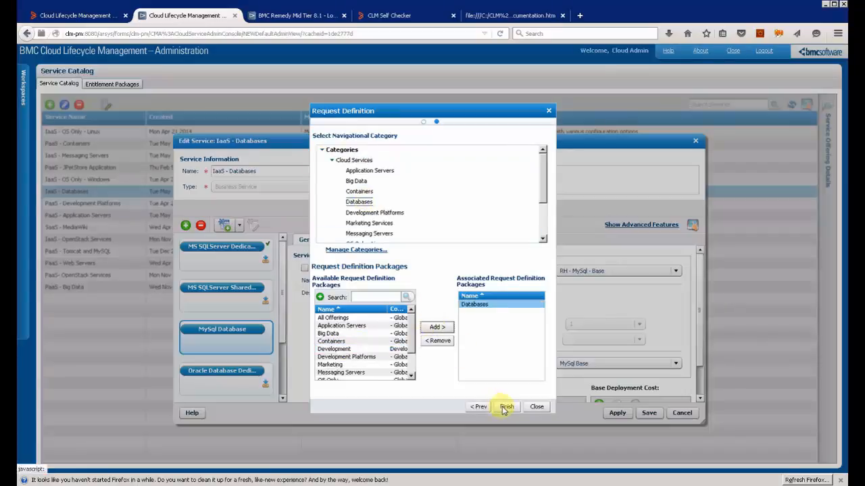
{"action": "left_click", "coordinate": [505, 407]}
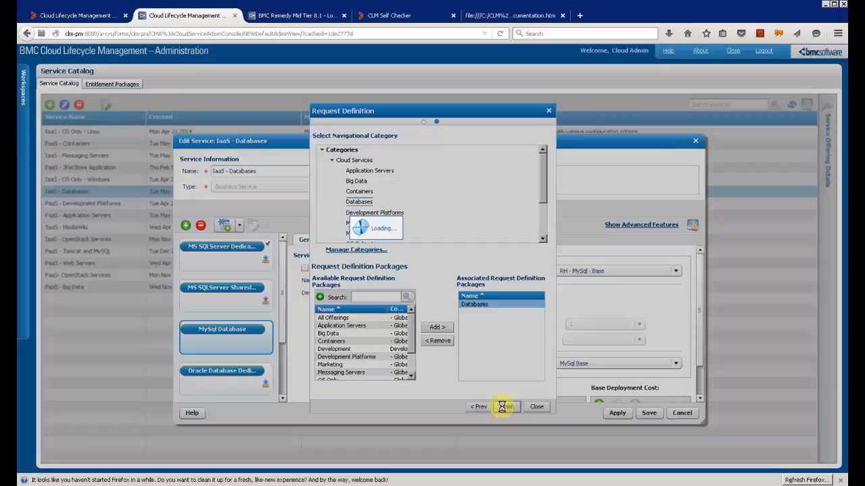
{"action": "left_click", "coordinate": [505, 405]}
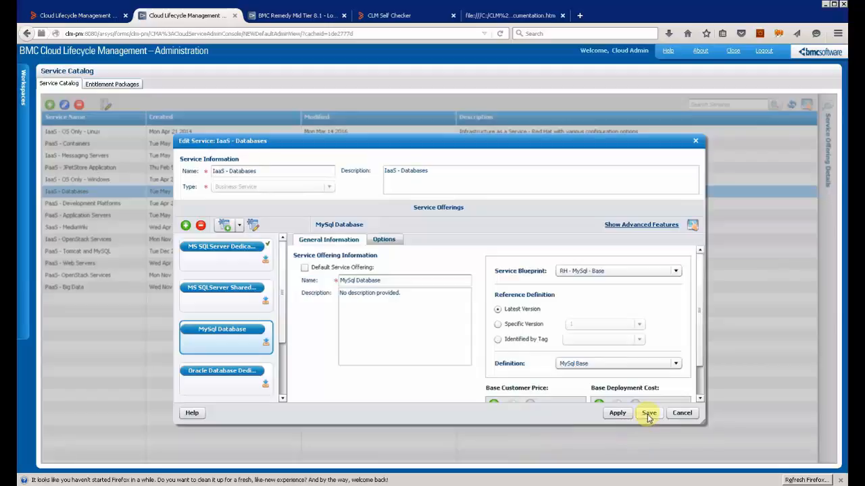
Step: Save the SaaS - Databases service with the new MySql Database offering
{"action": "left_click", "coordinate": [649, 413]}
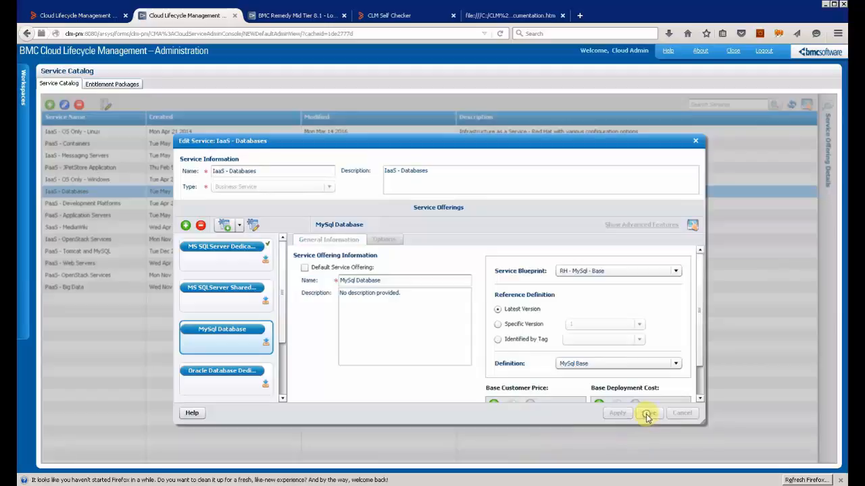
{"action": "left_click", "coordinate": [647, 413]}
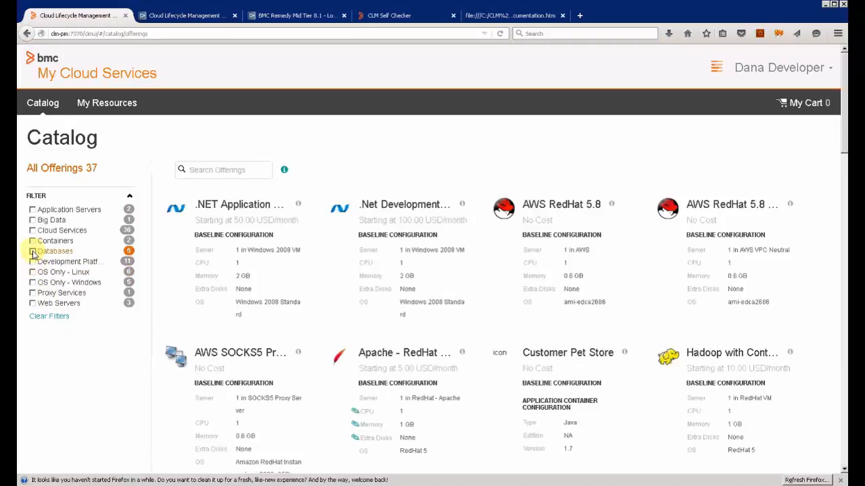
Step: Filter the catalog to the six Databases offerings, now including MySql Database
{"action": "left_click", "coordinate": [32, 250]}
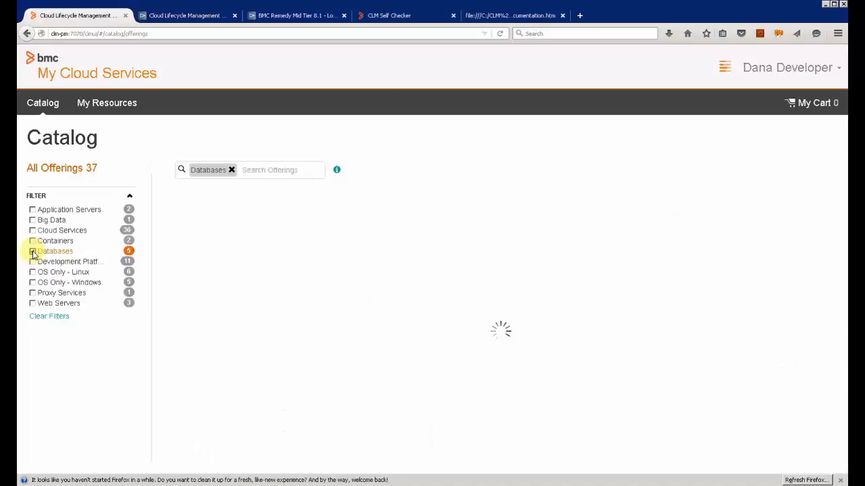
{"action": "left_click", "coordinate": [32, 250]}
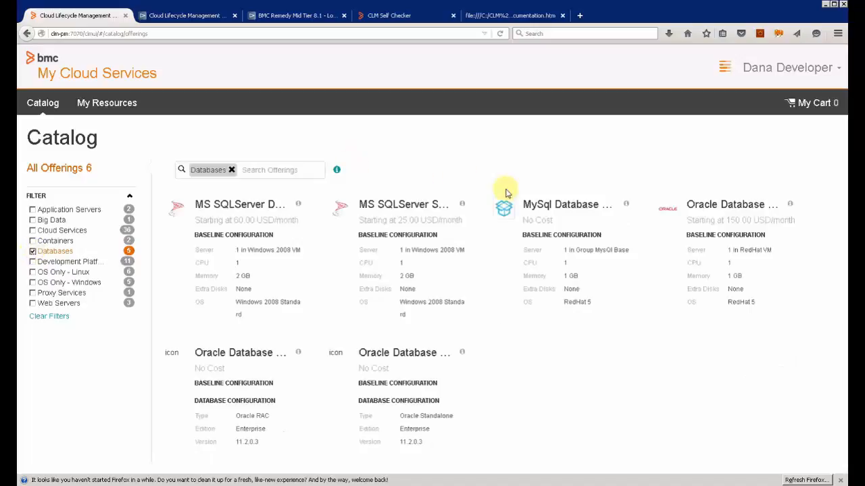
{"action": "mouse_move", "coordinate": [585, 225]}
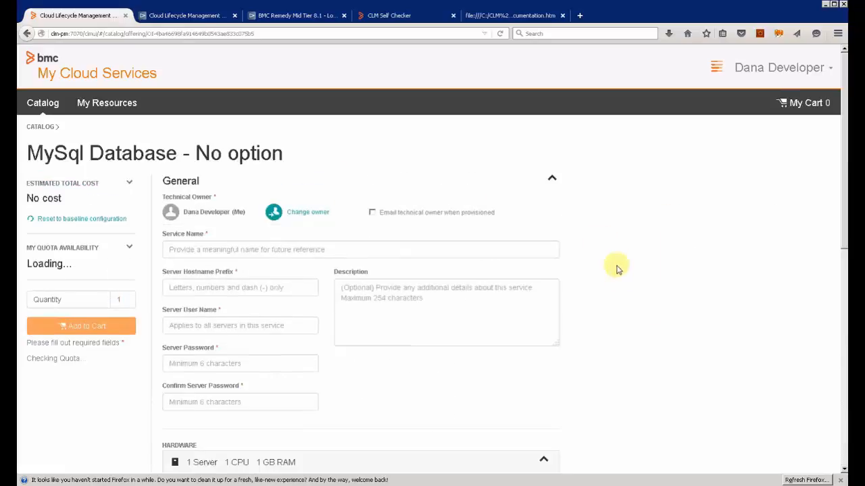
{"action": "scroll", "scroll_direction": "down", "scroll_amount": 3}
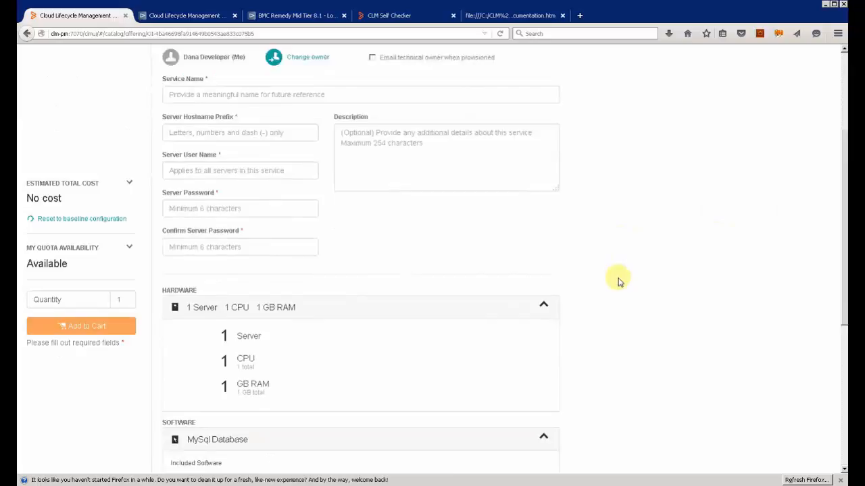
{"action": "scroll", "scroll_direction": "down", "scroll_amount": 3}
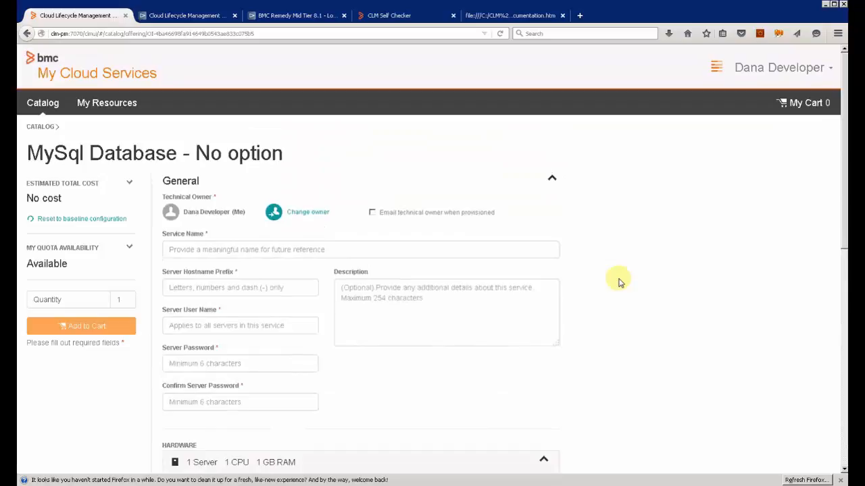
{"action": "mouse_move", "coordinate": [80, 204]}
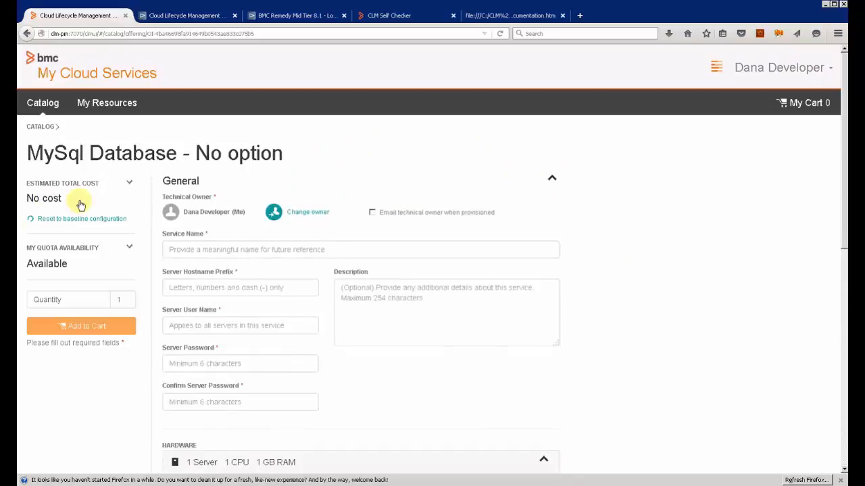